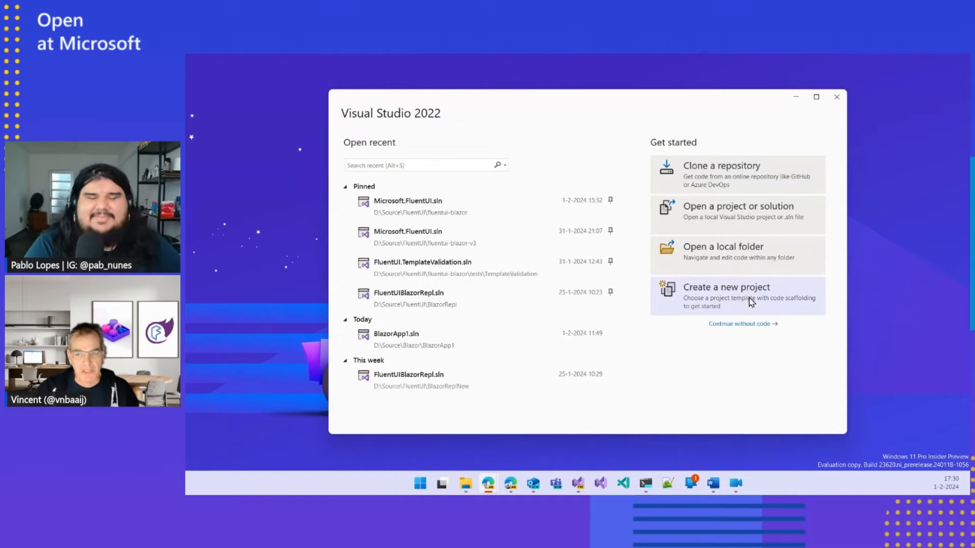
- Begin a new project and pick the Fluent Blazor Web App template from the template list
{"action": "left_click", "coordinate": [736, 296]}
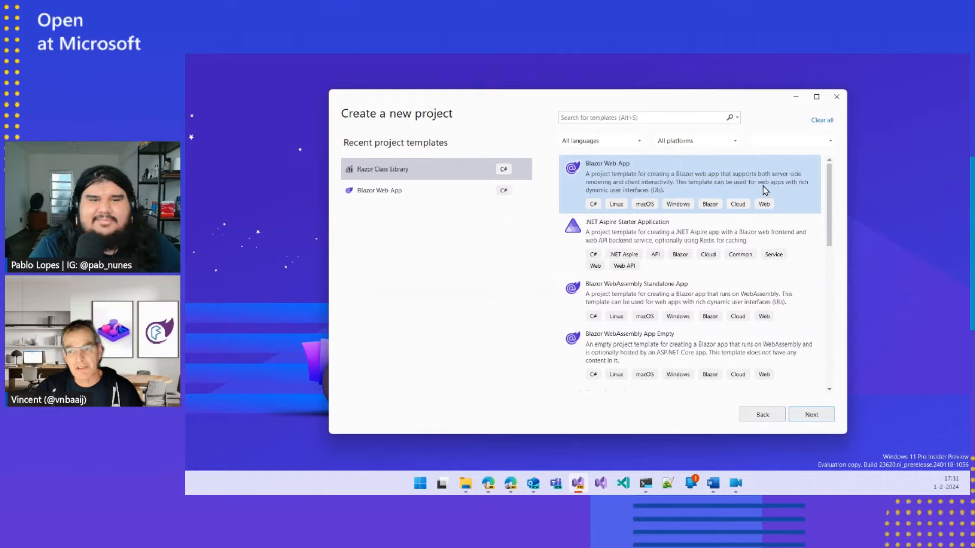
{"action": "scroll", "scroll_direction": "down", "scroll_amount": 3}
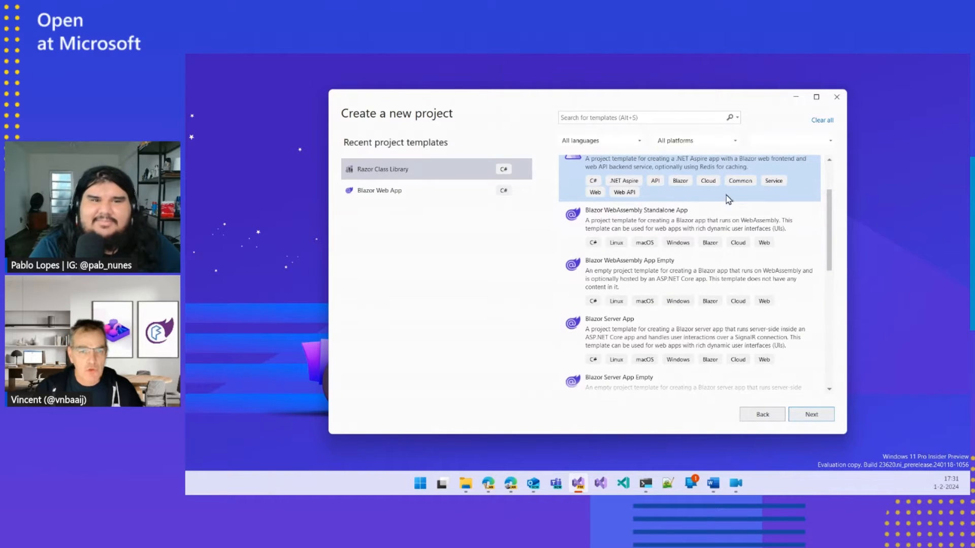
{"action": "scroll", "scroll_direction": "down", "scroll_amount": 3}
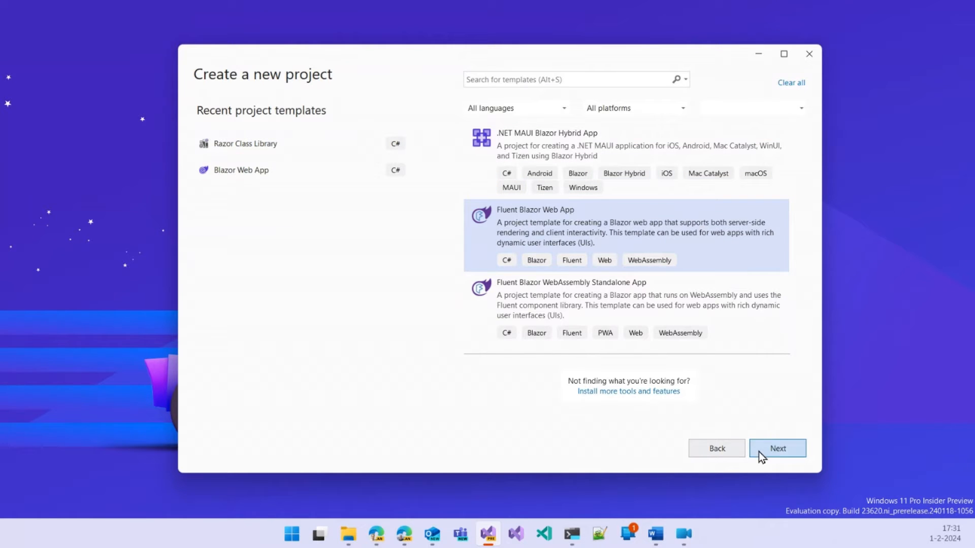
{"action": "left_click", "coordinate": [777, 448]}
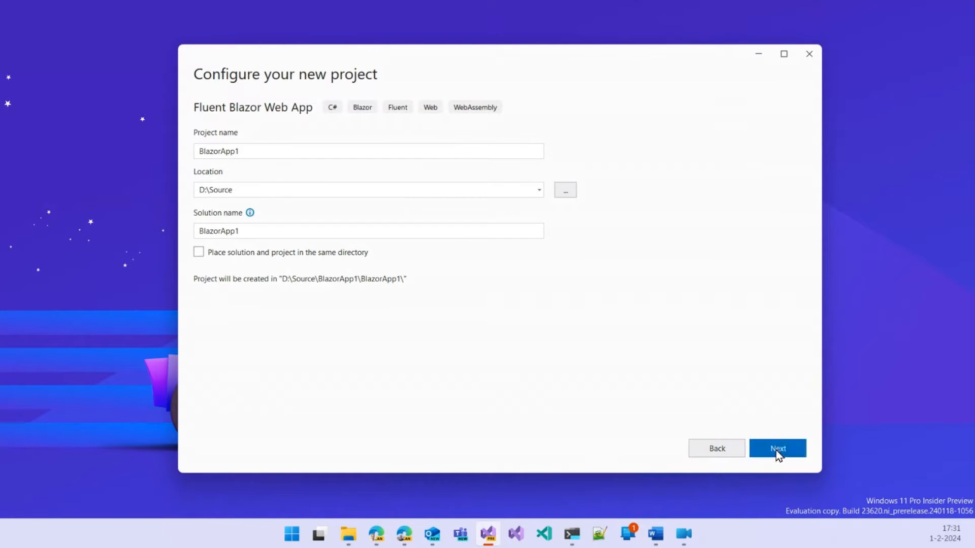
- Set Global interactivity and Individual Accounts authentication for the .NET 8.0 project
{"action": "left_click", "coordinate": [777, 448]}
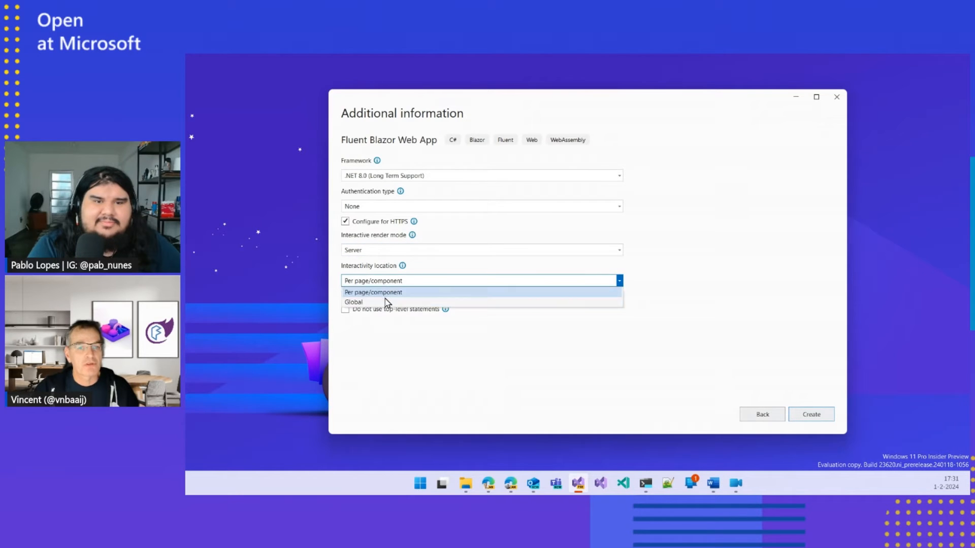
{"action": "left_click", "coordinate": [353, 302]}
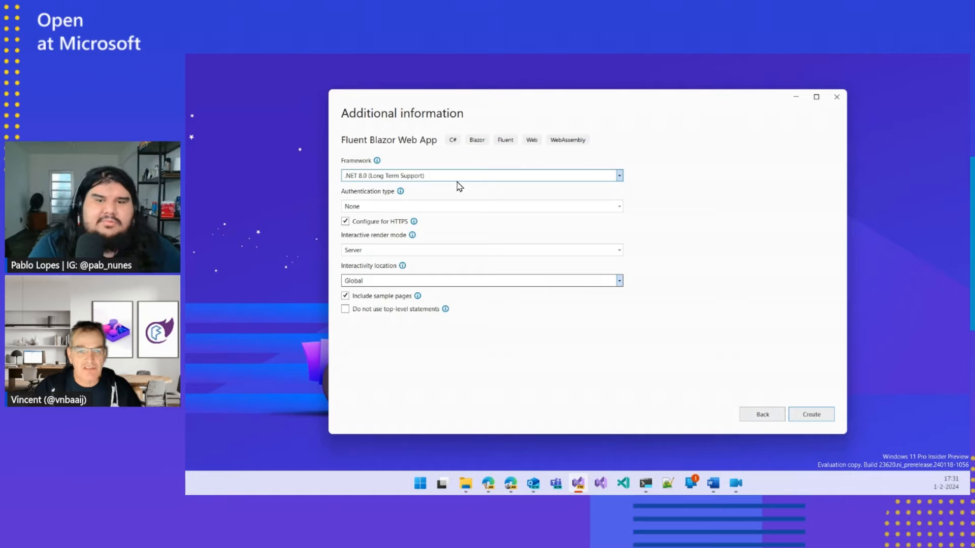
{"action": "left_click", "coordinate": [482, 206]}
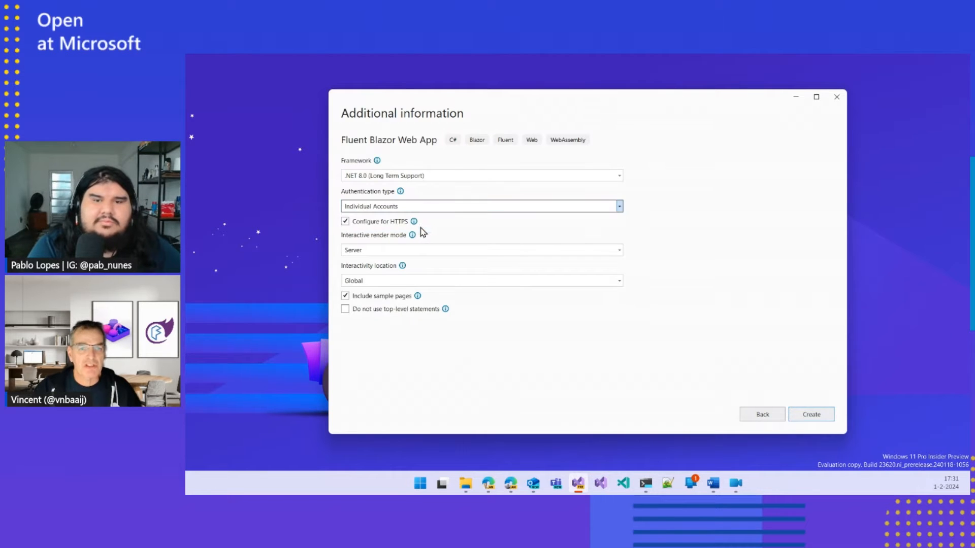
{"action": "mouse_move", "coordinate": [797, 386]}
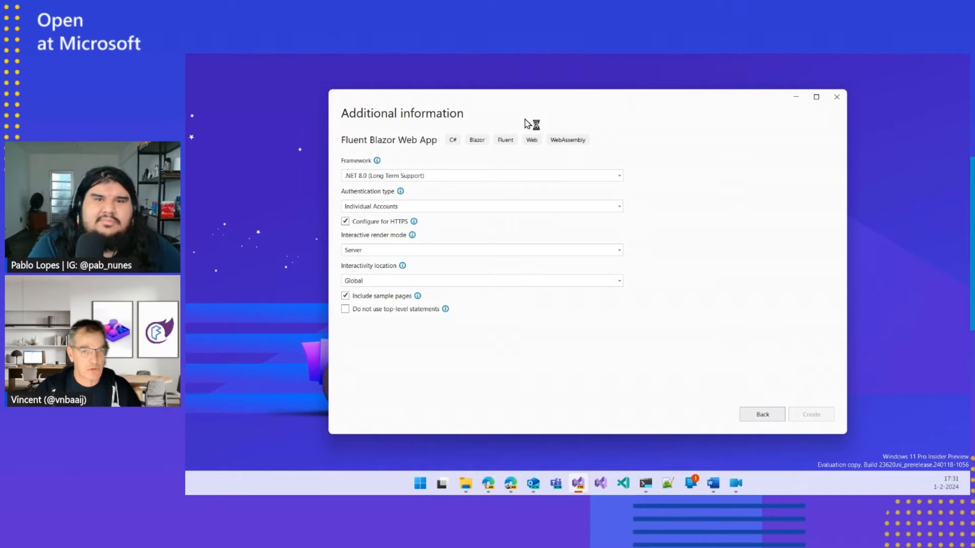
- Open BlazorApp1 and expand its Components, Layout, Pages and Data folders in Solution Explorer
{"action": "left_click", "coordinate": [810, 414]}
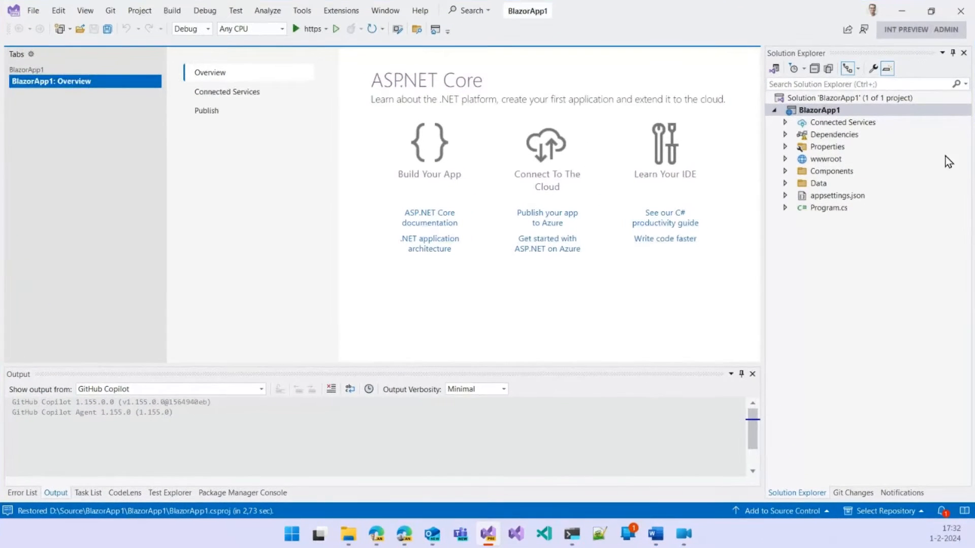
{"action": "left_click", "coordinate": [785, 171]}
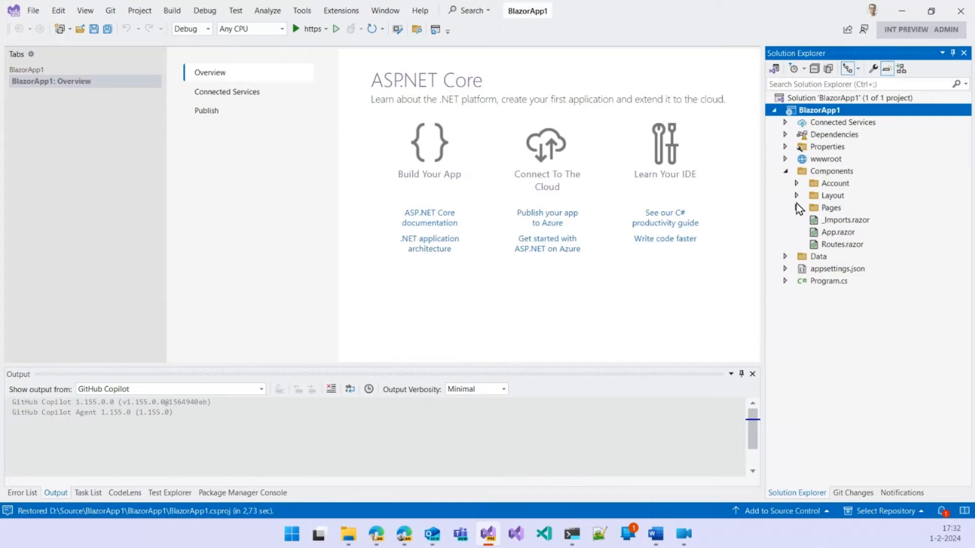
{"action": "left_click", "coordinate": [796, 195]}
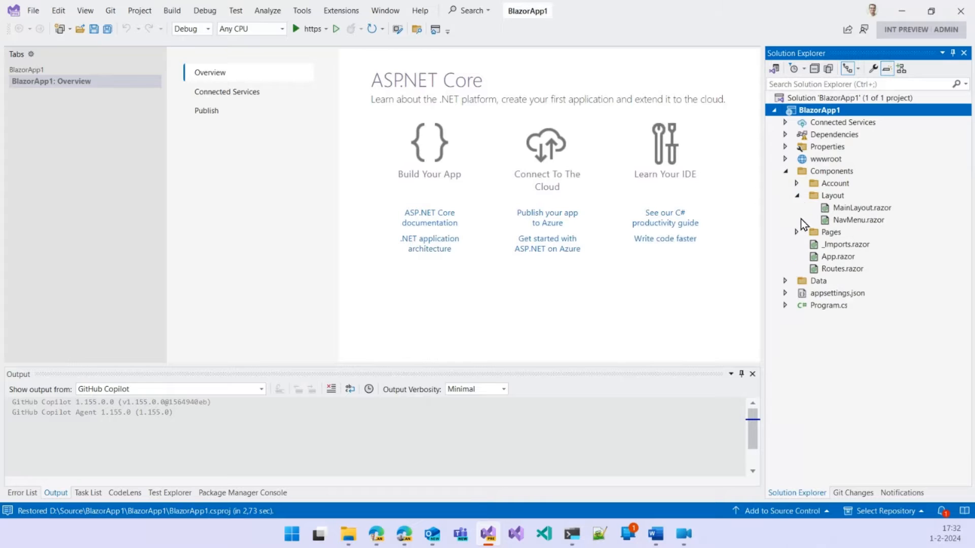
{"action": "left_click", "coordinate": [797, 232]}
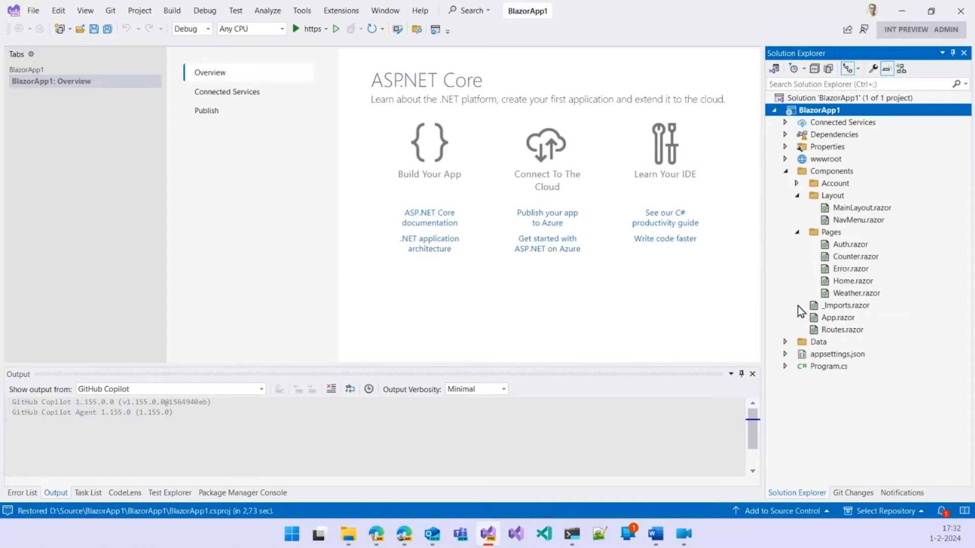
{"action": "left_click", "coordinate": [786, 341]}
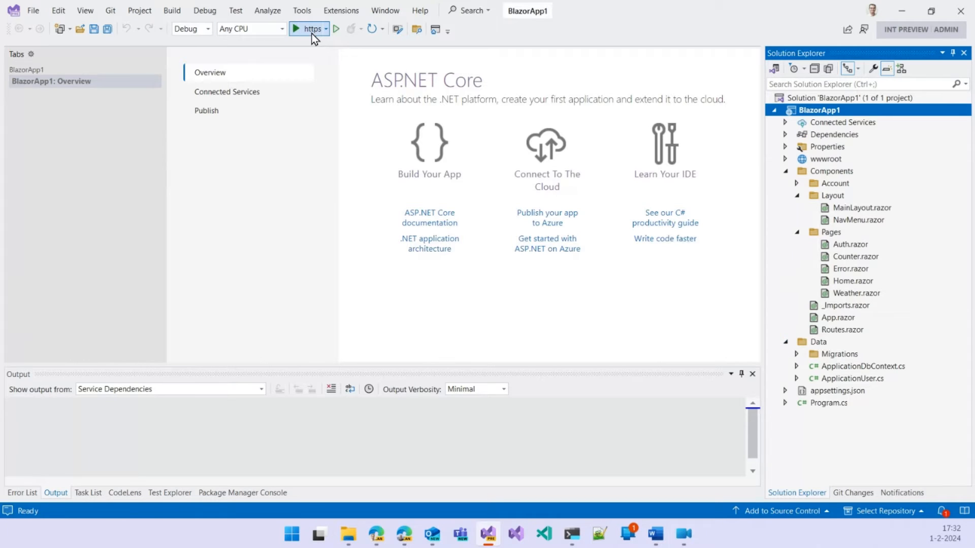
{"action": "mouse_move", "coordinate": [314, 37]}
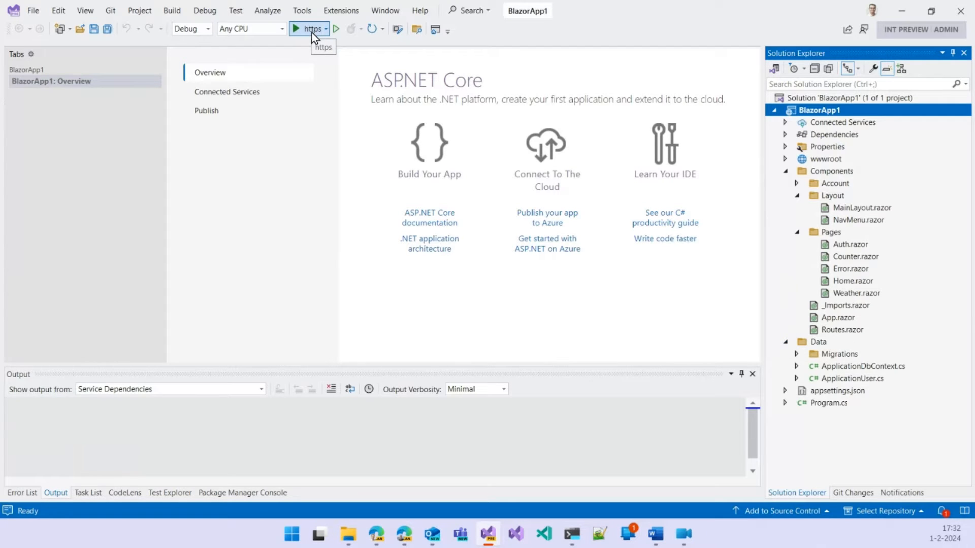
- Run BlazorApp1 with the https Start button and view its home page in Edge
{"action": "left_click", "coordinate": [309, 29]}
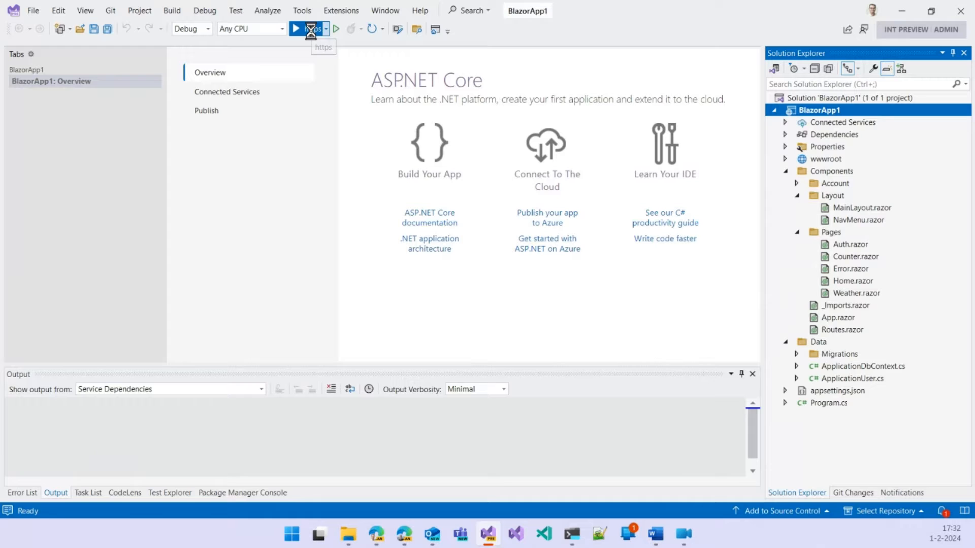
{"action": "left_click", "coordinate": [304, 28]}
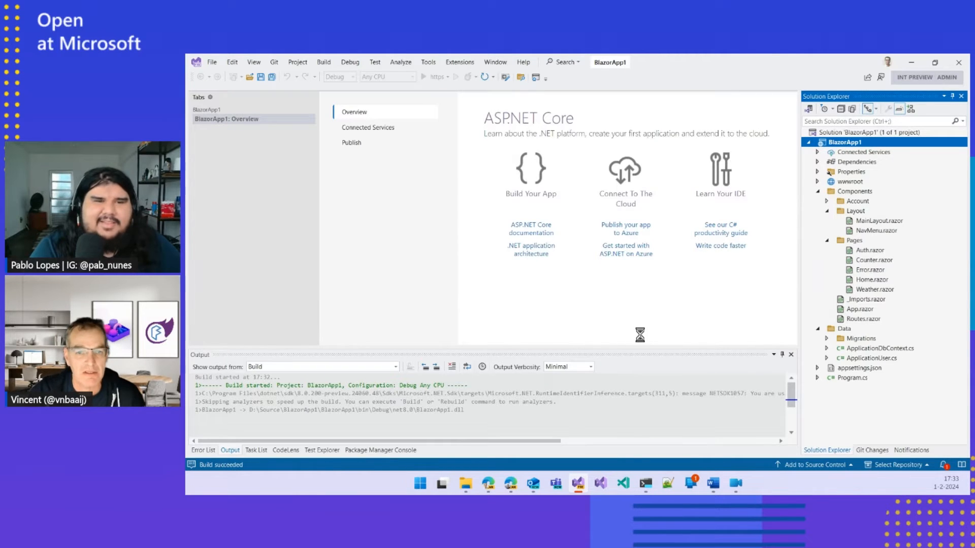
{"action": "left_click", "coordinate": [424, 77]}
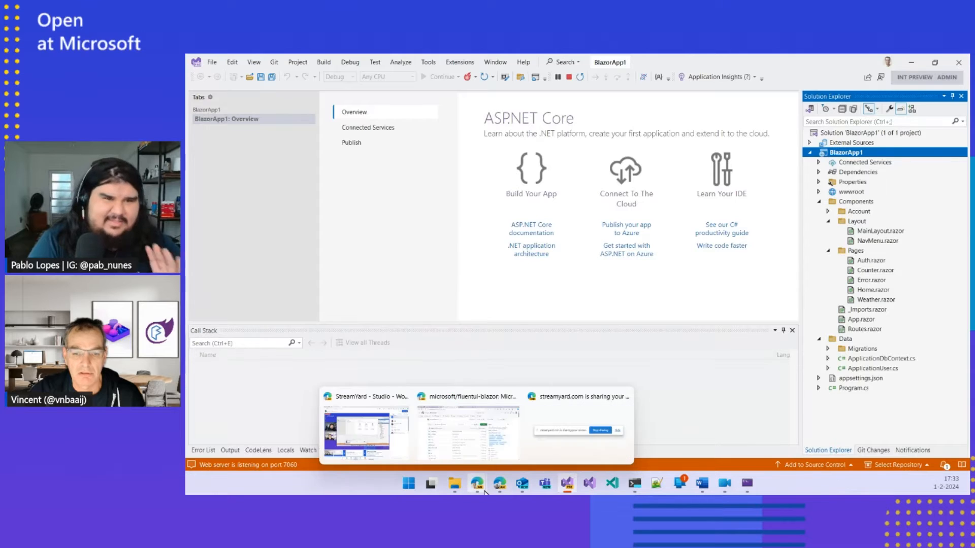
{"action": "left_click", "coordinate": [441, 77]}
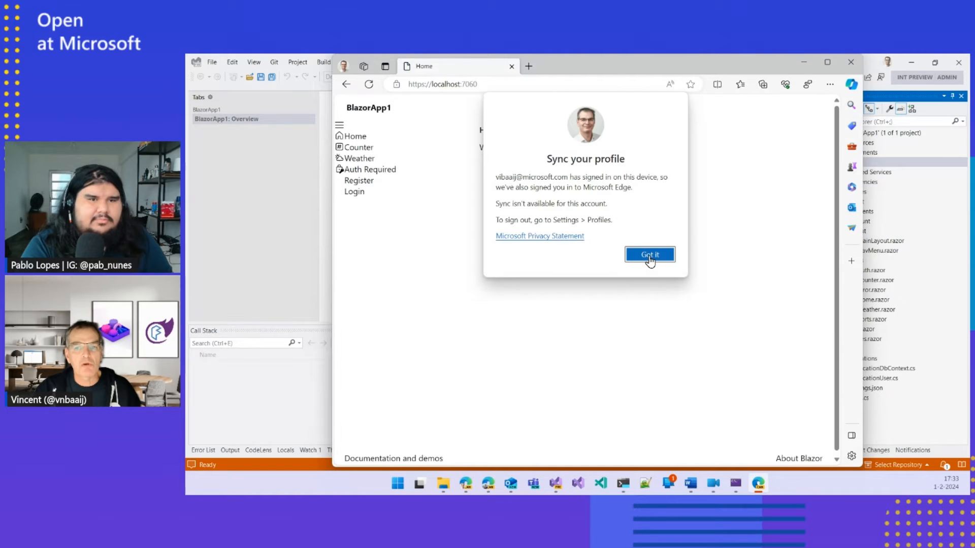
- Dismiss the Sync your profile popup and open the app's Counter page
{"action": "left_click", "coordinate": [649, 254]}
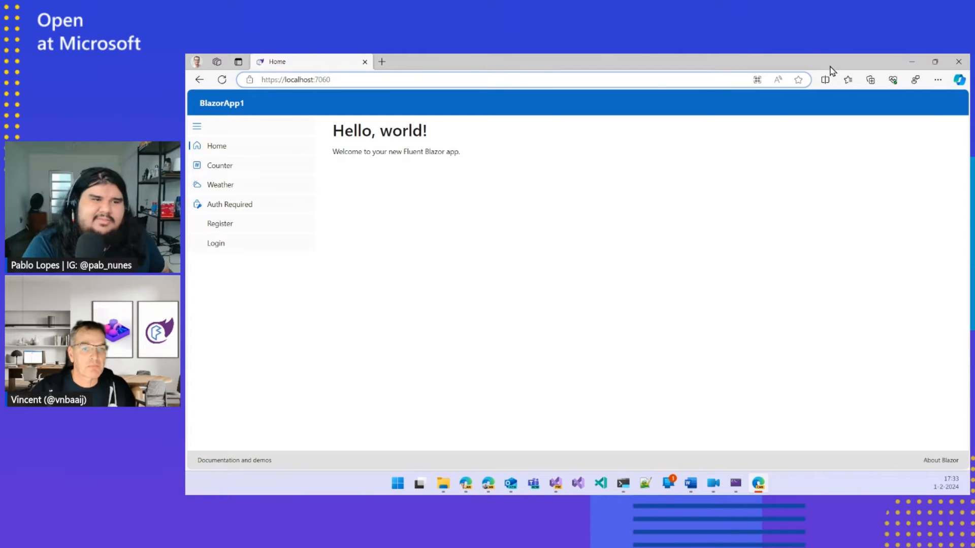
{"action": "mouse_move", "coordinate": [249, 145]}
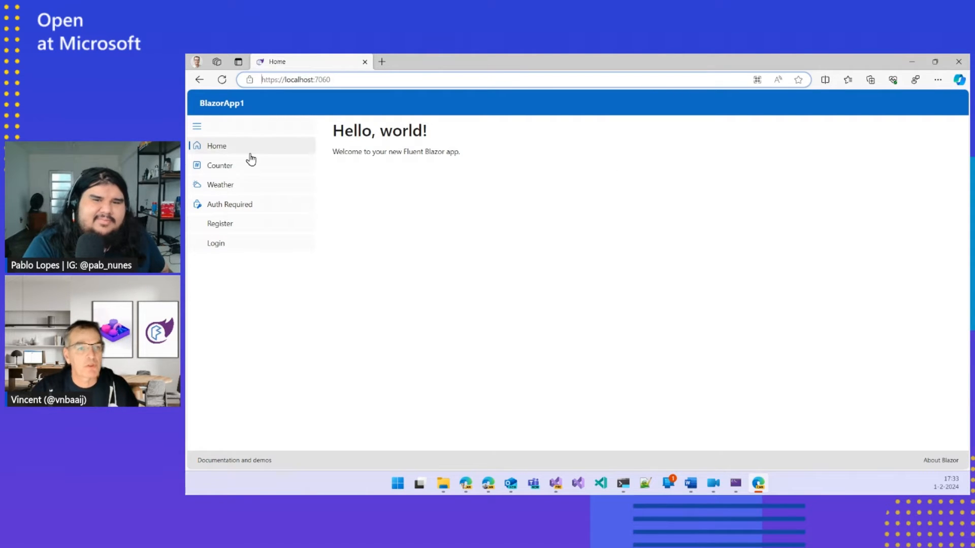
{"action": "mouse_move", "coordinate": [549, 217]}
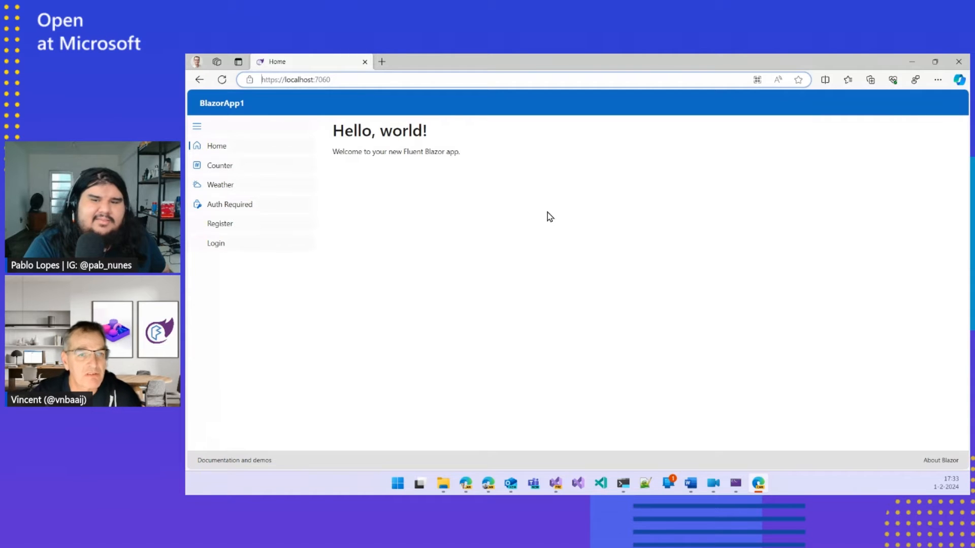
{"action": "mouse_move", "coordinate": [368, 197]}
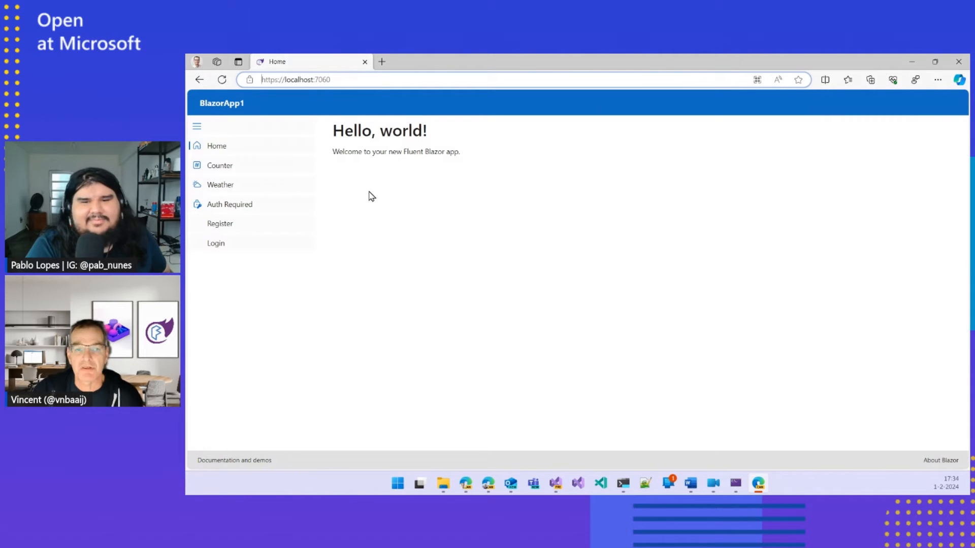
{"action": "left_click", "coordinate": [219, 166]}
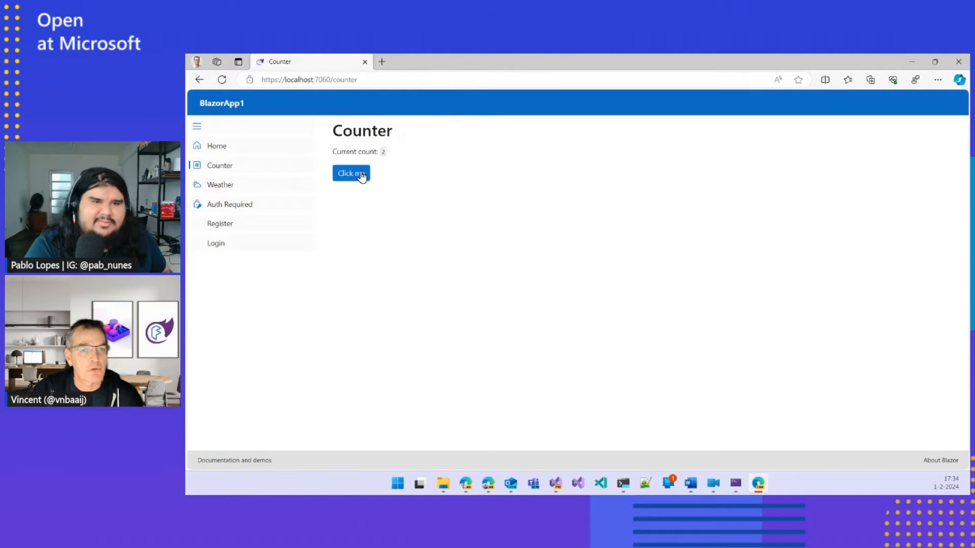
- Open Weather and sort the forecast by Date, reverse it, then sort by Summary
{"action": "left_click", "coordinate": [220, 185]}
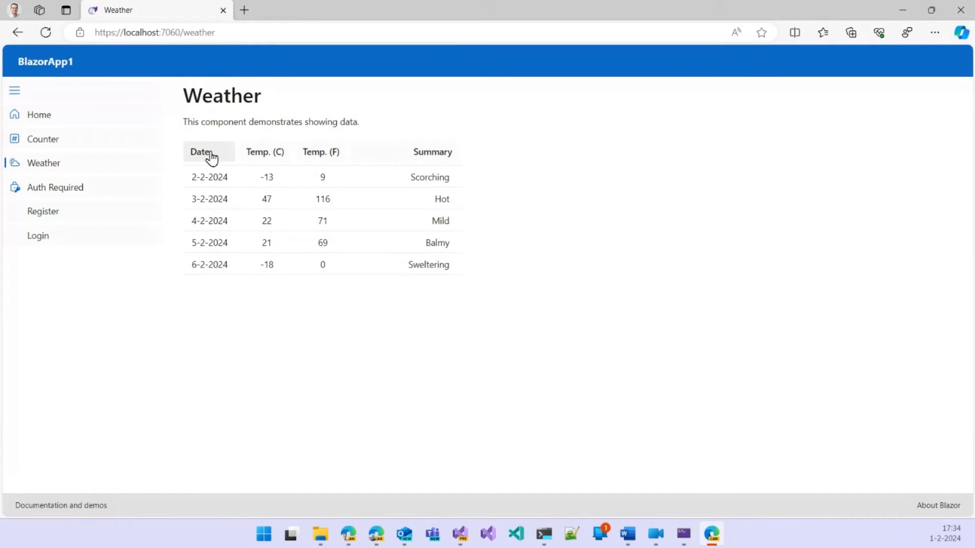
{"action": "left_click", "coordinate": [200, 151]}
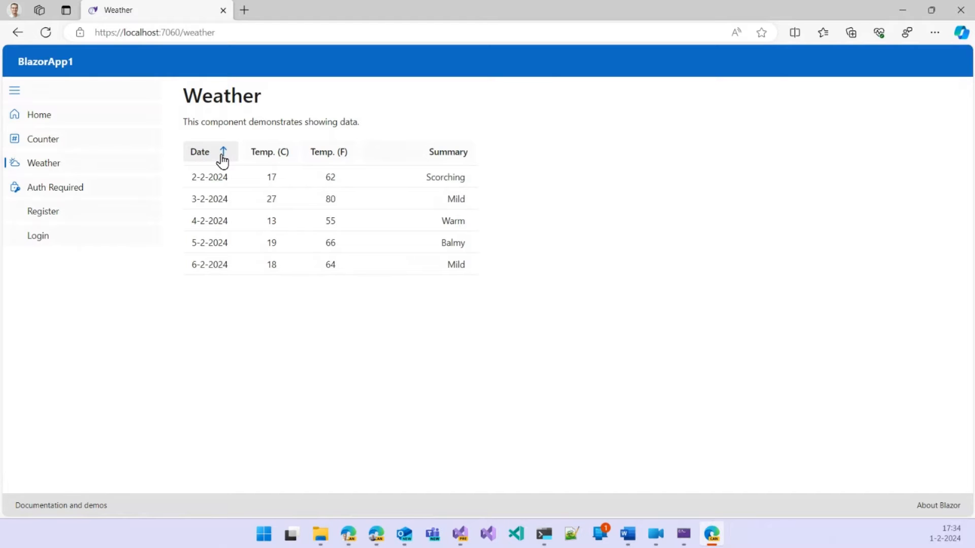
{"action": "left_click", "coordinate": [209, 152]}
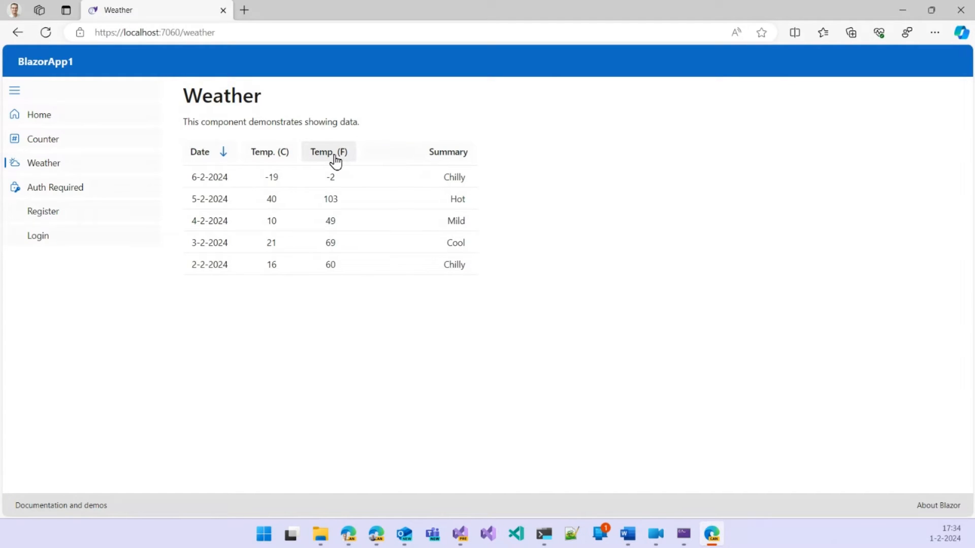
{"action": "left_click", "coordinate": [328, 152]}
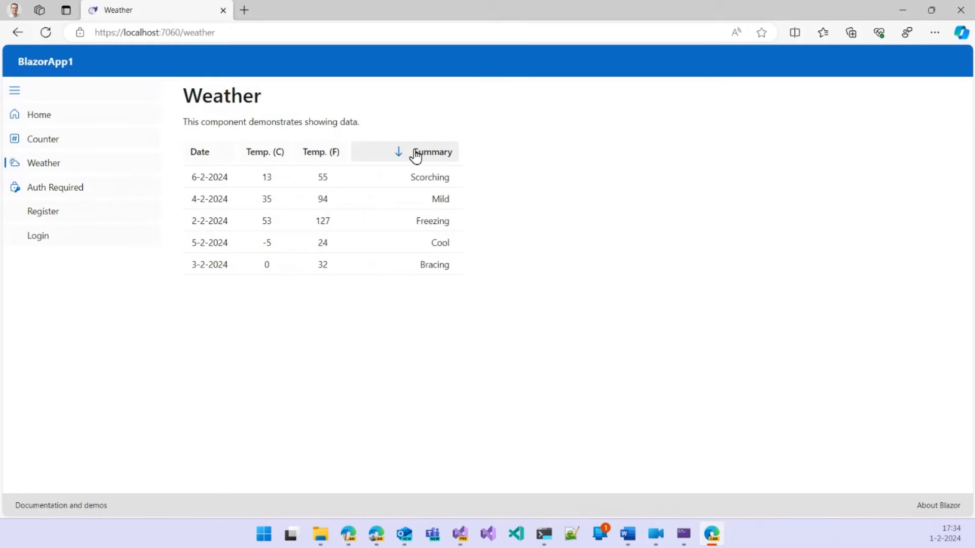
{"action": "mouse_move", "coordinate": [99, 194]}
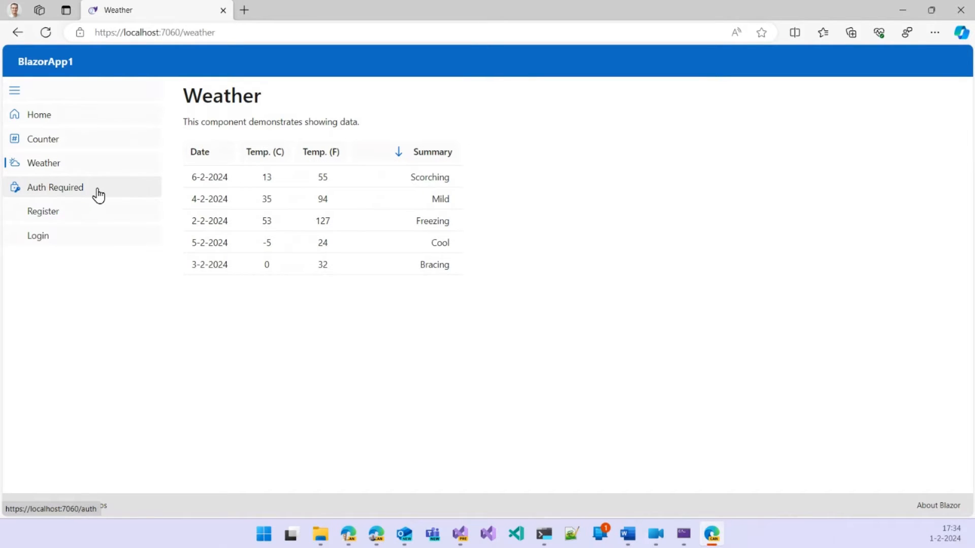
- Open the Auth Required page, which redirects to the Account/Login form
{"action": "left_click", "coordinate": [55, 187]}
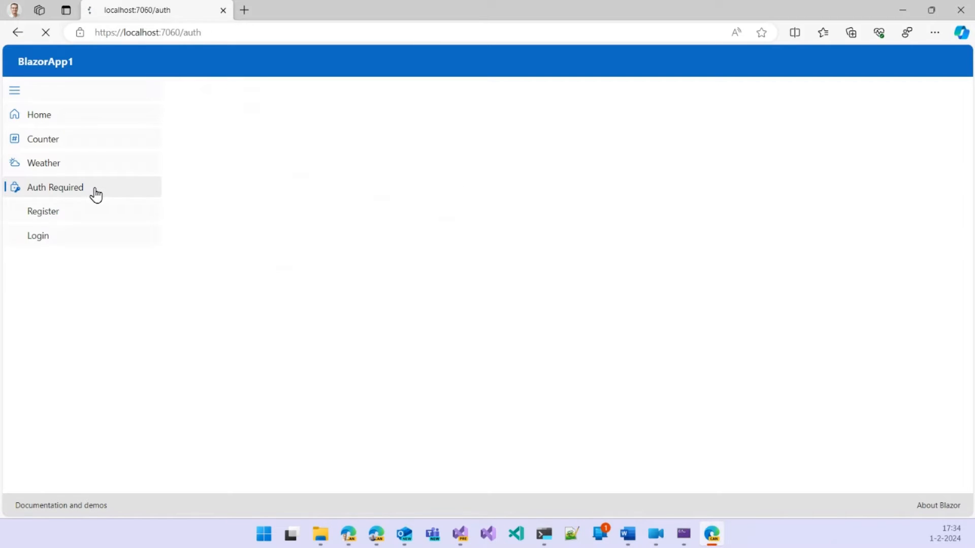
{"action": "left_click", "coordinate": [55, 187]}
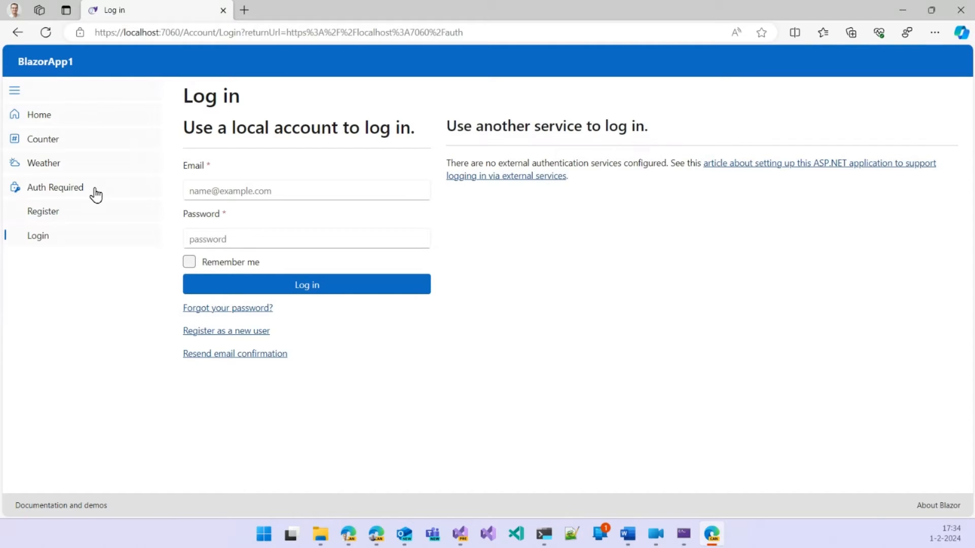
{"action": "mouse_move", "coordinate": [247, 224]}
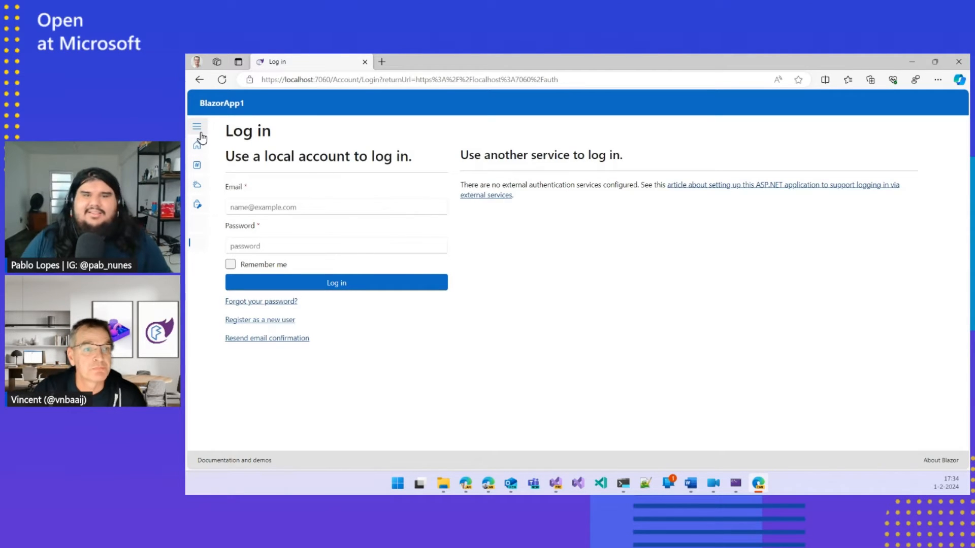
{"action": "left_click", "coordinate": [197, 126]}
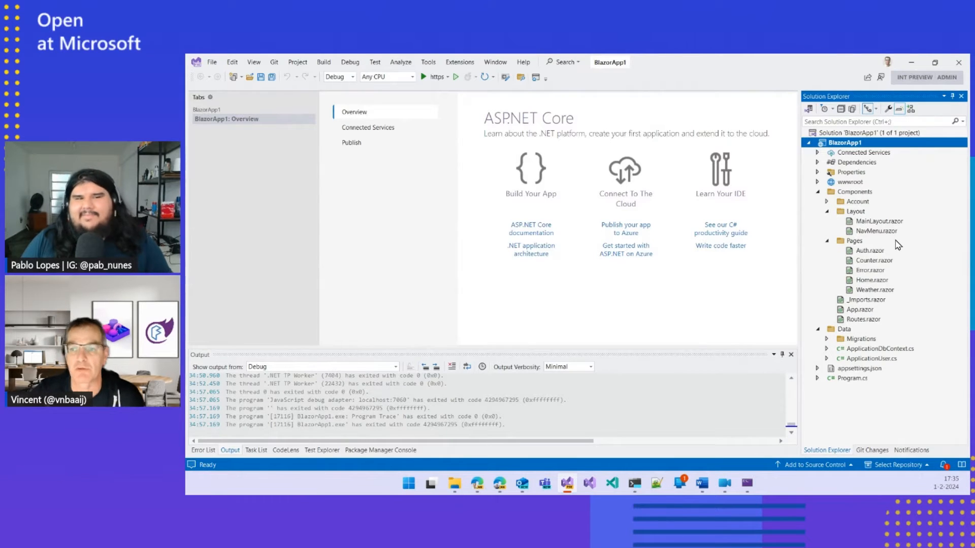
{"action": "mouse_move", "coordinate": [903, 268]}
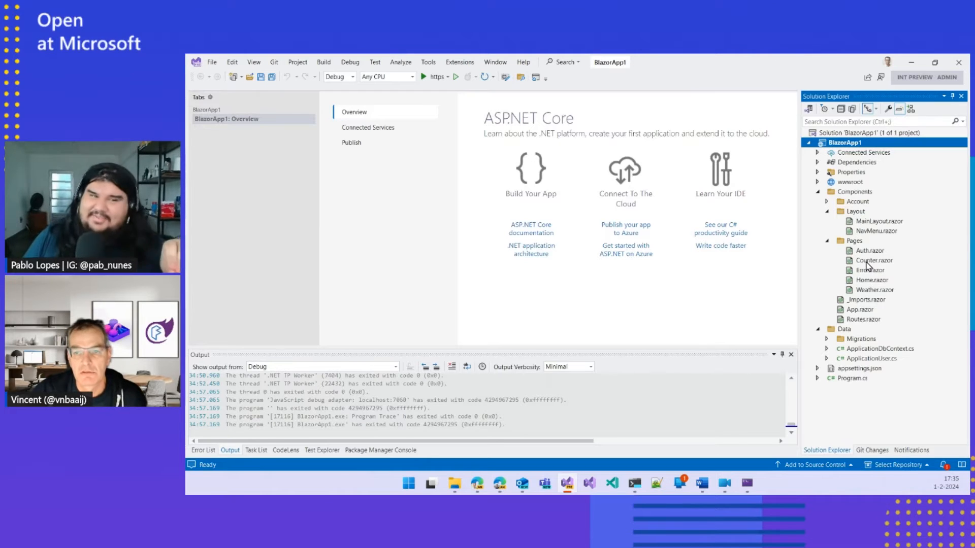
- Open Counter.razor from Components > Pages in the editor
{"action": "double_click", "coordinate": [872, 260]}
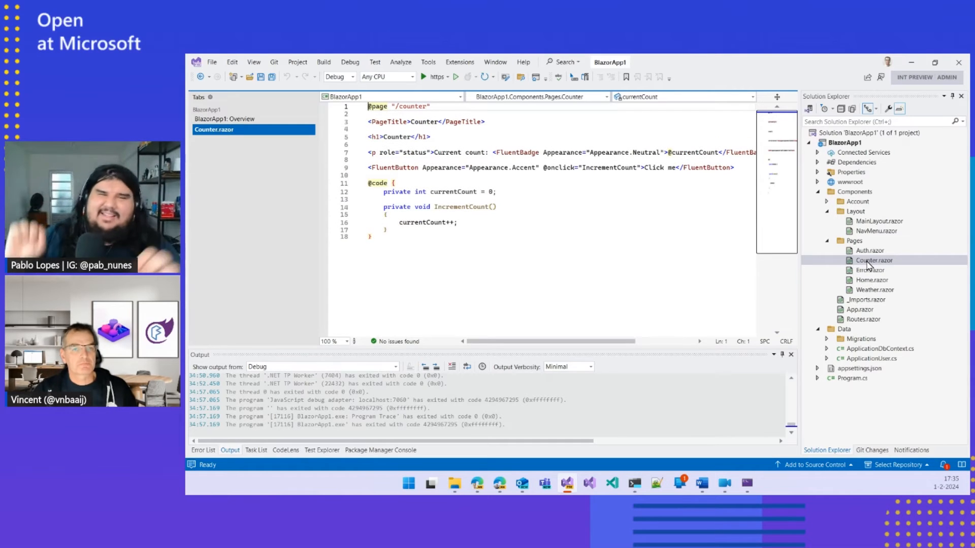
- Start a new line below the FluentButton in Counter.razor and type '<FLu'
{"action": "left_click", "coordinate": [321, 366]}
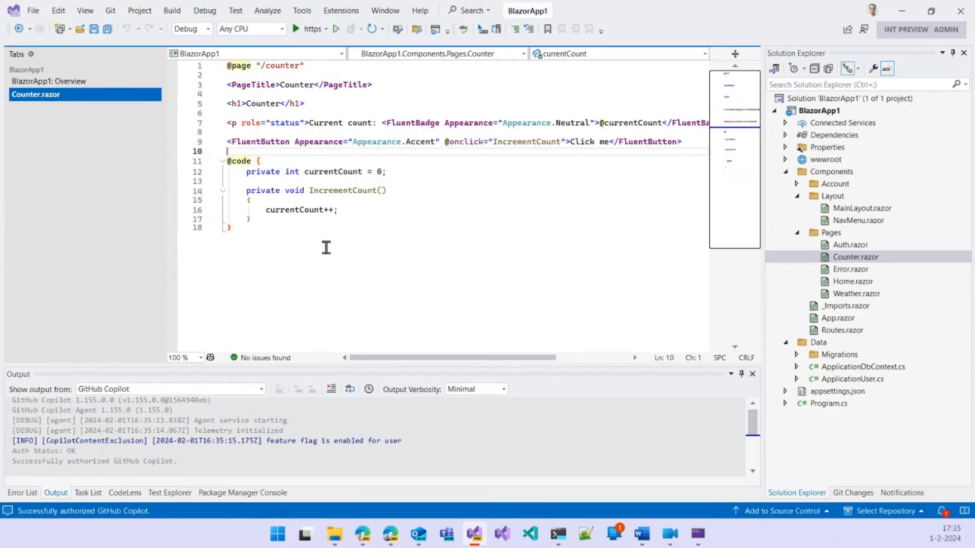
{"action": "type", "text": "<"}
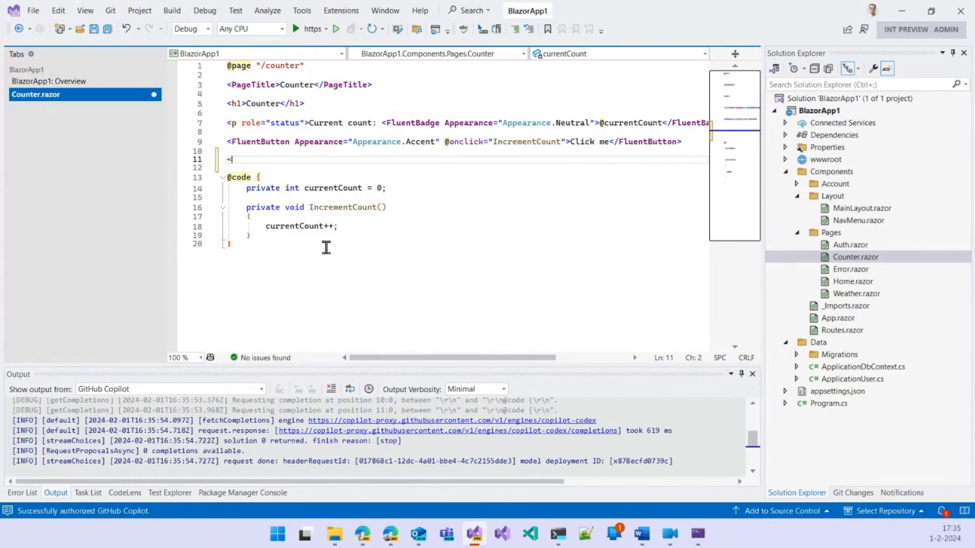
{"action": "type", "text": "FLu"}
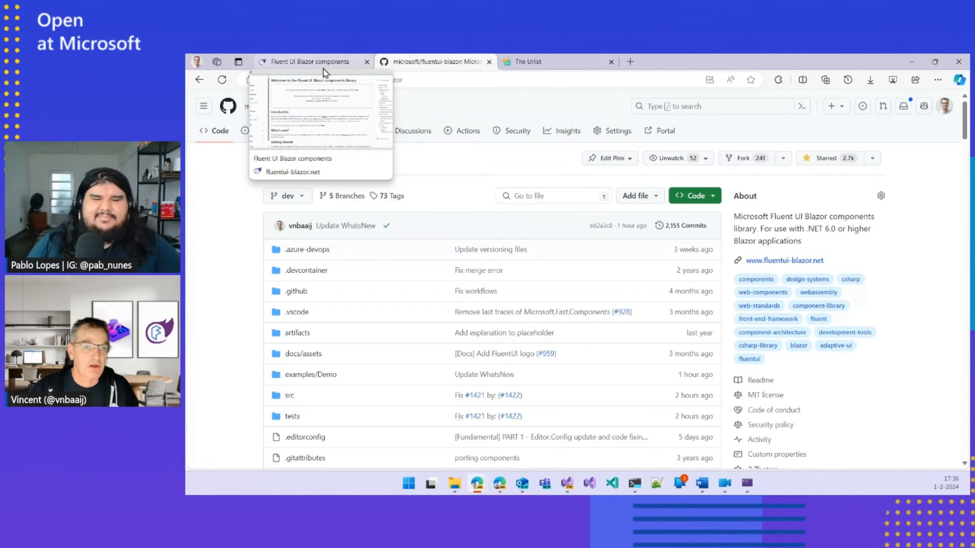
- Switch to the Fluent UI Blazor docs tab and expand Layout to list Header through Stack
{"action": "left_click", "coordinate": [310, 62]}
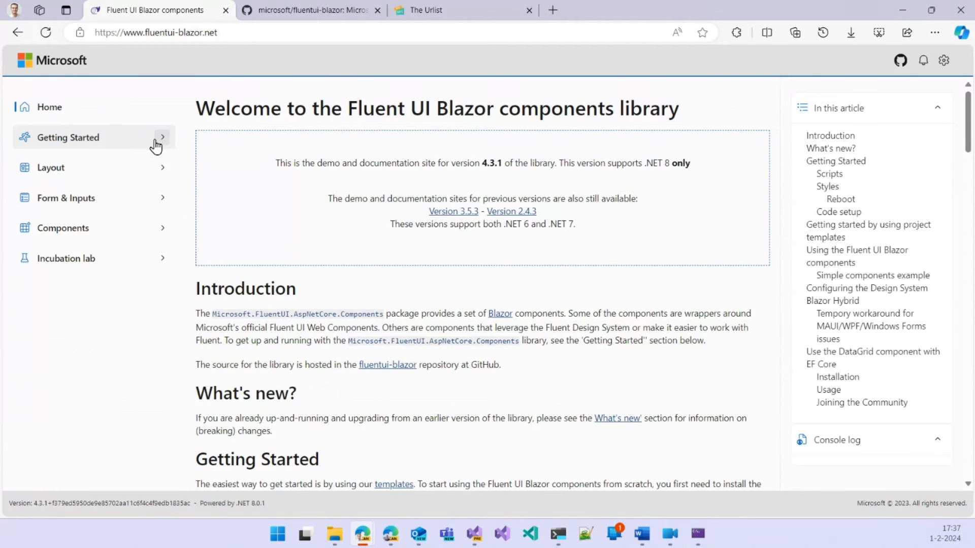
{"action": "mouse_move", "coordinate": [136, 156]}
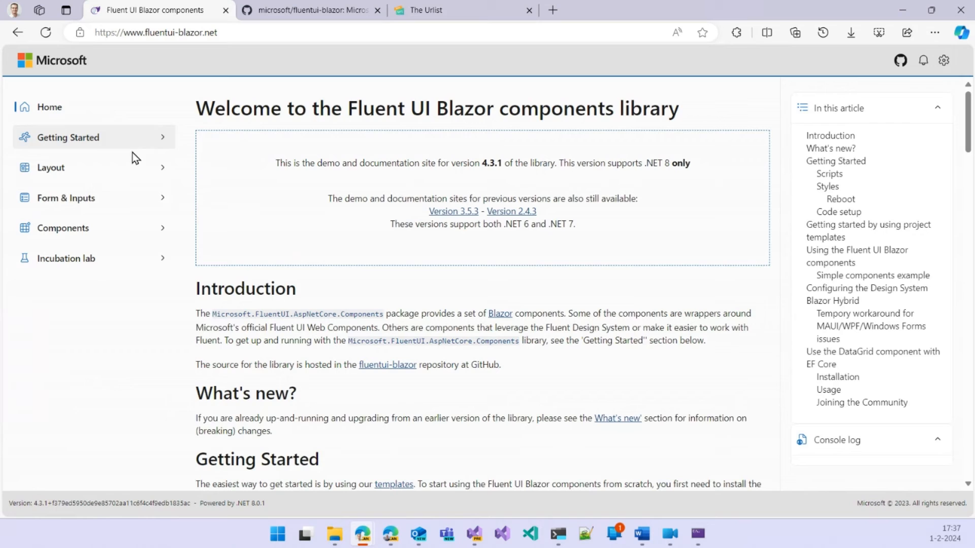
{"action": "mouse_move", "coordinate": [112, 177]}
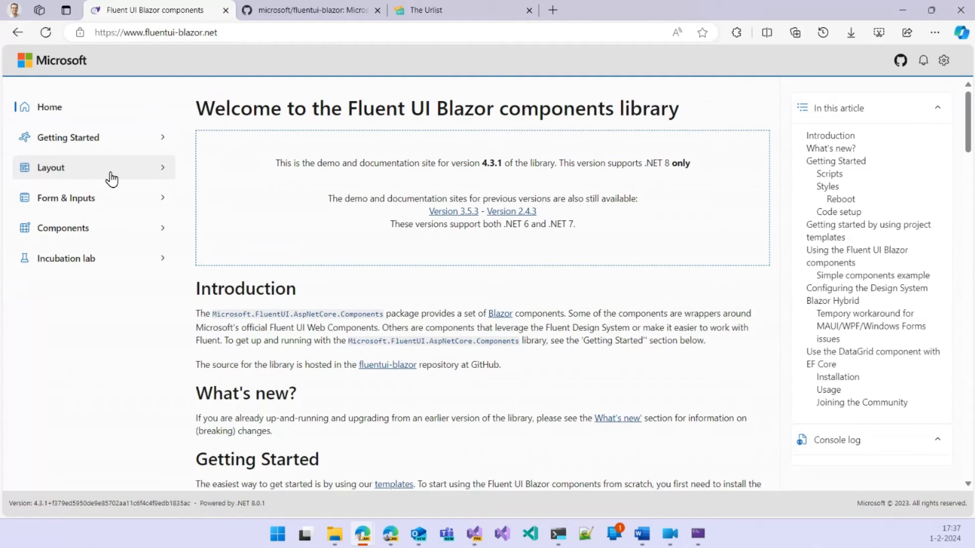
{"action": "left_click", "coordinate": [87, 167]}
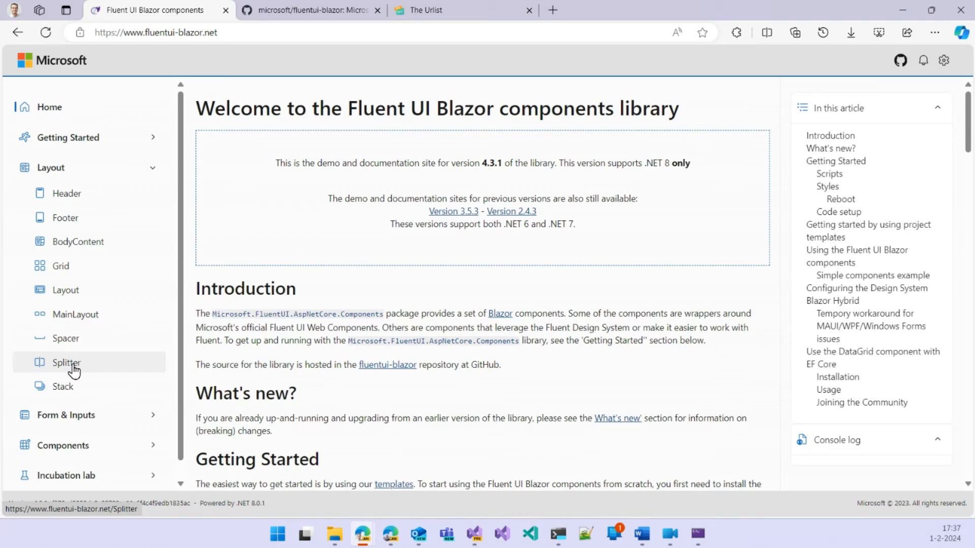
- Open the Splitter page, widen Panel 1, and switch the example to vertical orientation
{"action": "left_click", "coordinate": [66, 362]}
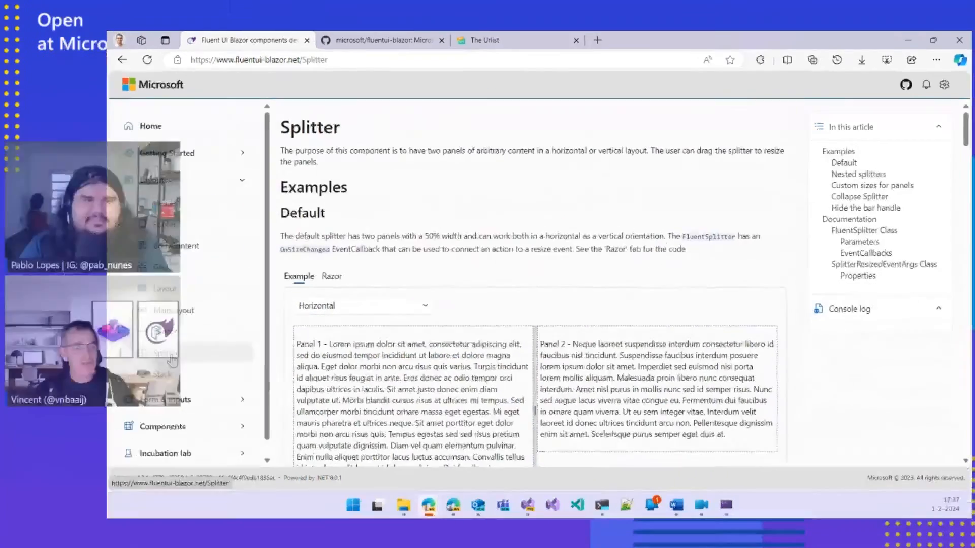
{"action": "scroll", "scroll_direction": "down", "scroll_amount": 3}
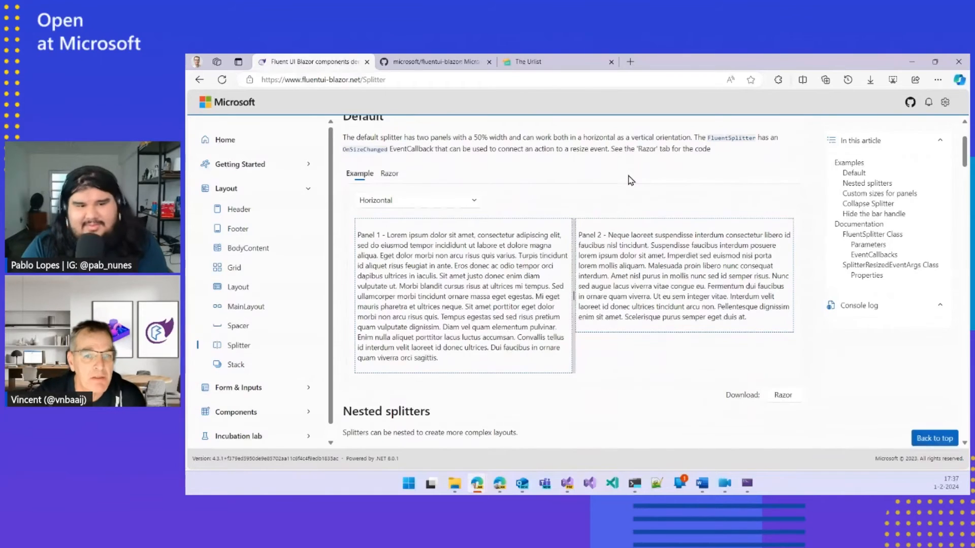
{"action": "mouse_move", "coordinate": [565, 303]}
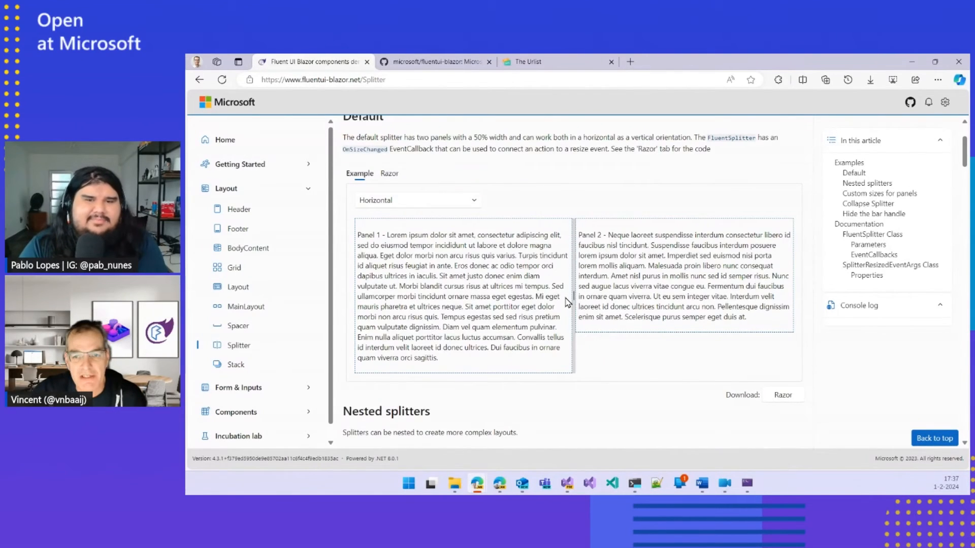
{"action": "left_click_drag", "start_coordinate": [572, 301], "coordinate": [484, 302]}
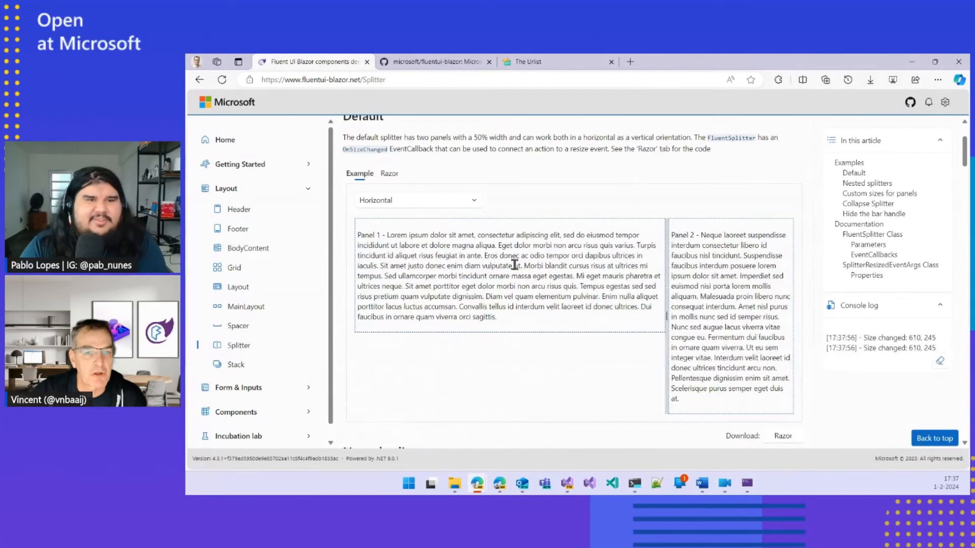
{"action": "left_click", "coordinate": [417, 200]}
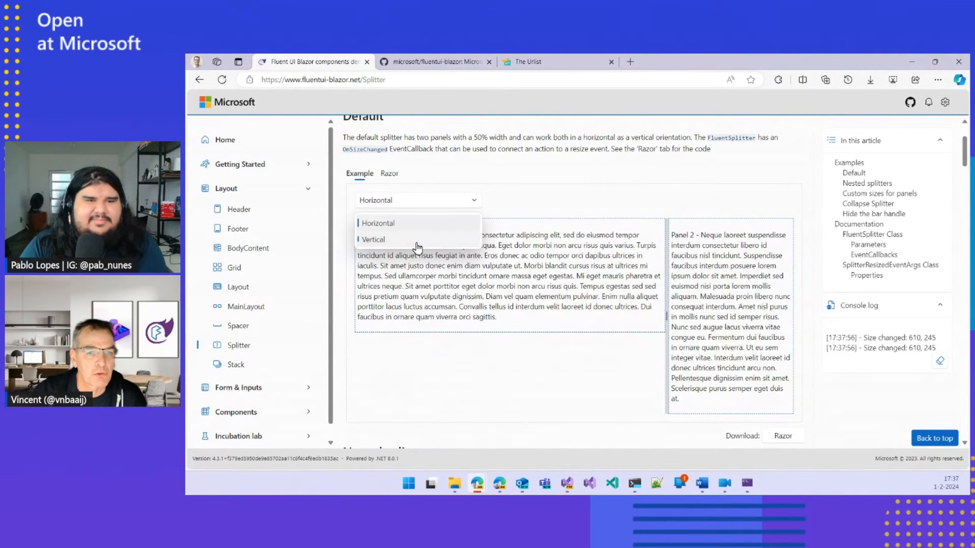
{"action": "left_click", "coordinate": [372, 239]}
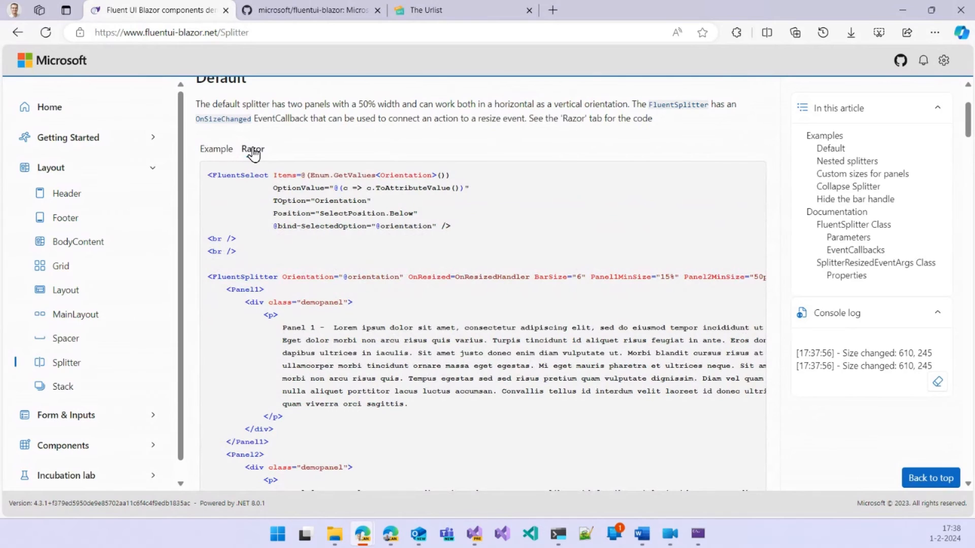
- View the example's Razor source, then return to the live Splitter example
{"action": "left_click", "coordinate": [252, 148]}
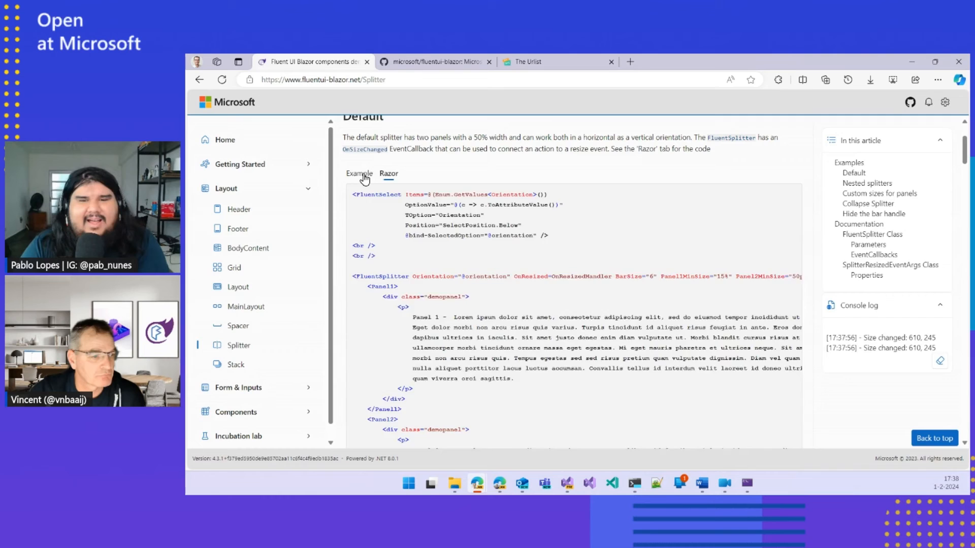
{"action": "left_click", "coordinate": [359, 174]}
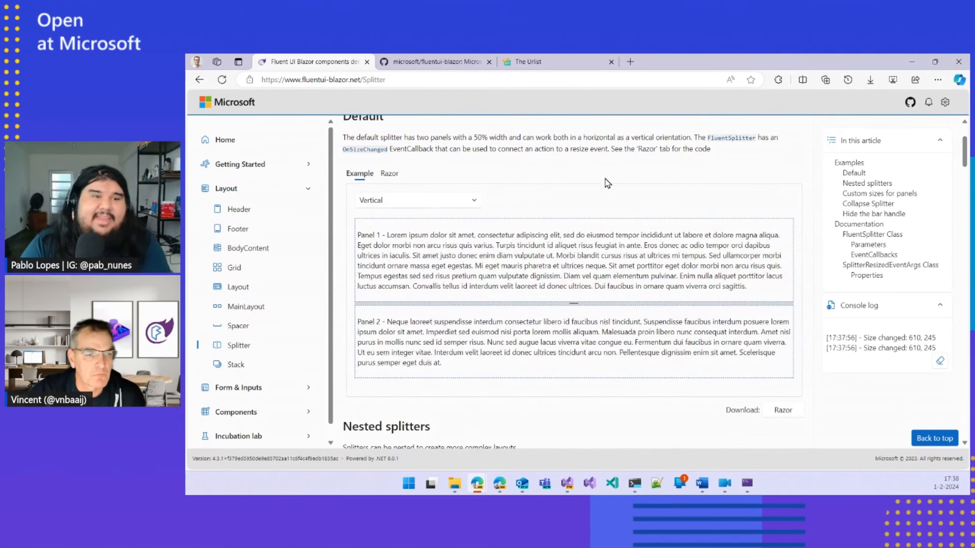
{"action": "left_click", "coordinate": [226, 188]}
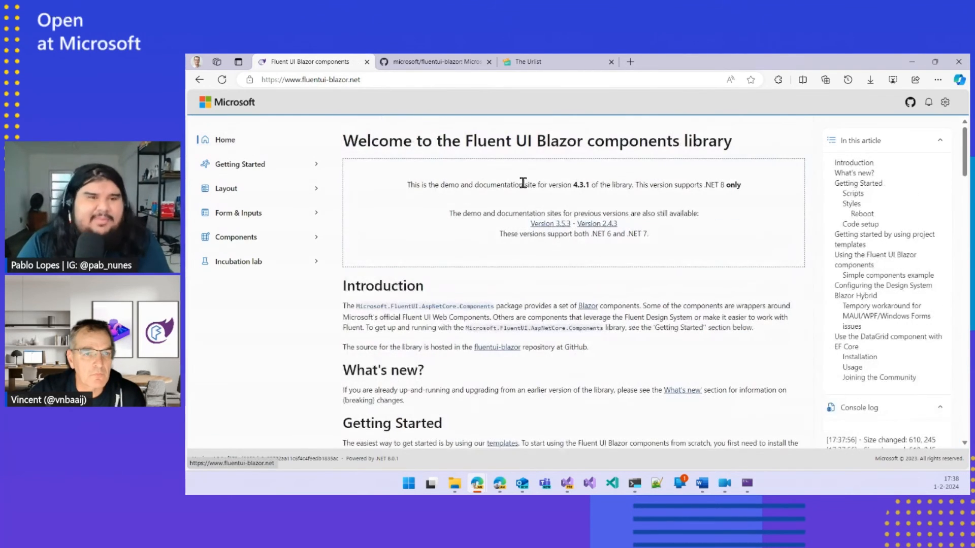
- Scroll the welcome page through the DataGrid EF Core and Joining the Community sections
{"action": "scroll", "scroll_direction": "down", "scroll_amount": 3}
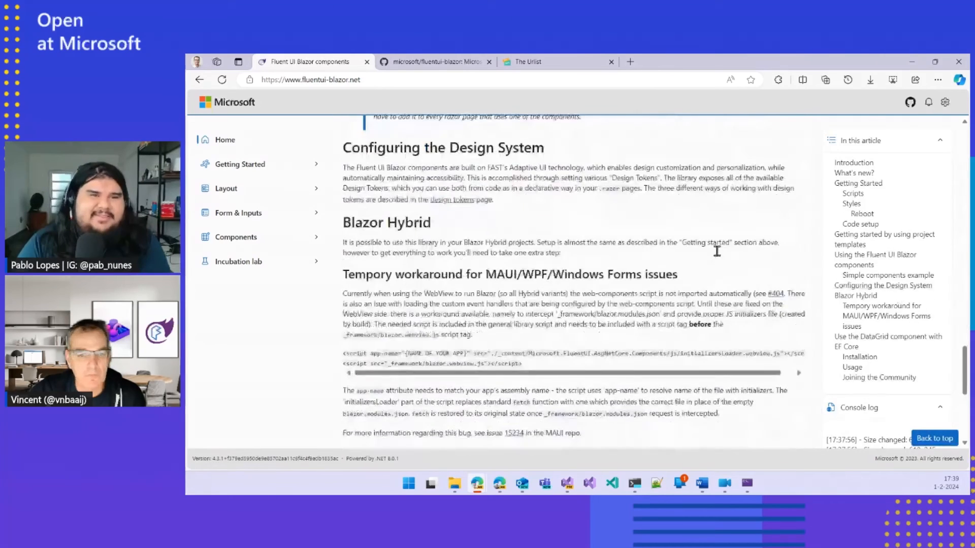
{"action": "scroll", "scroll_direction": "down", "scroll_amount": 3}
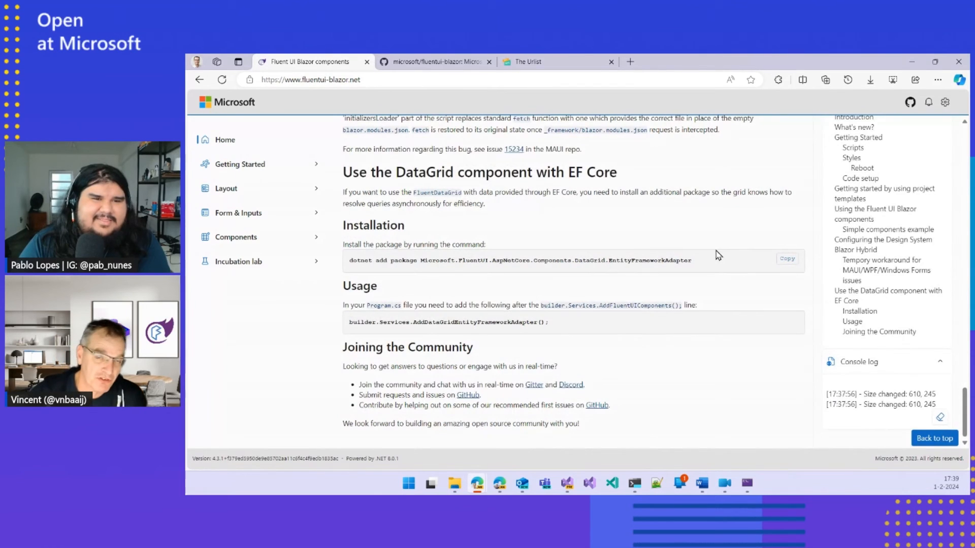
{"action": "mouse_move", "coordinate": [603, 259]}
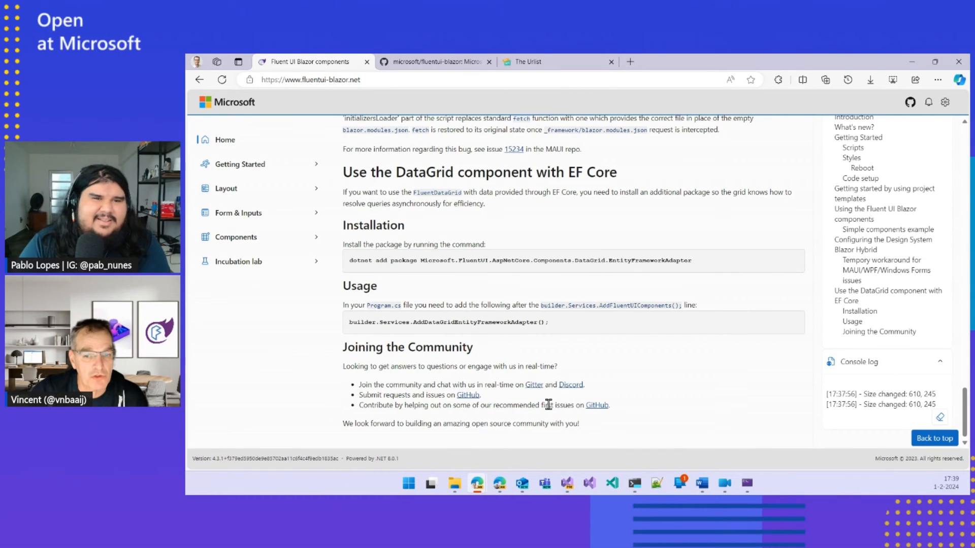
{"action": "mouse_move", "coordinate": [440, 145]}
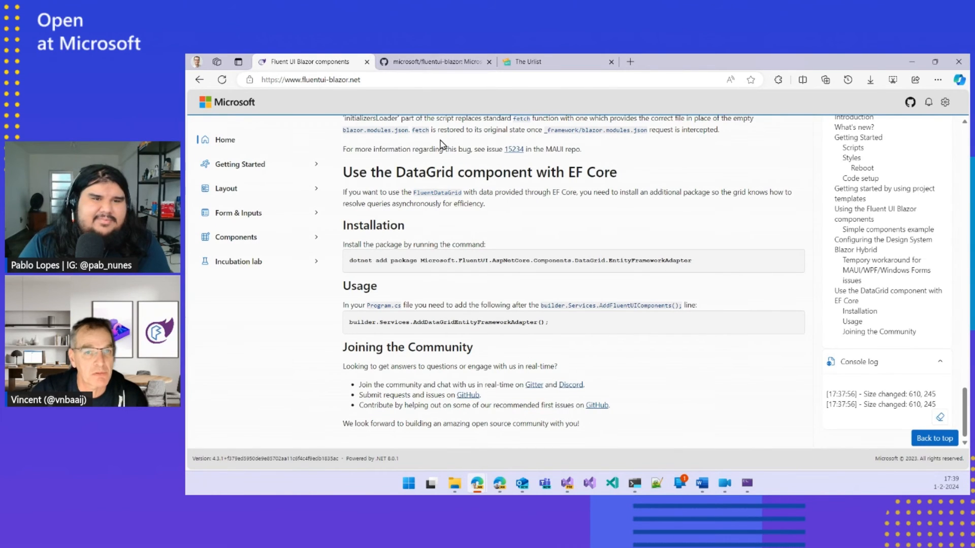
{"action": "mouse_move", "coordinate": [533, 384]}
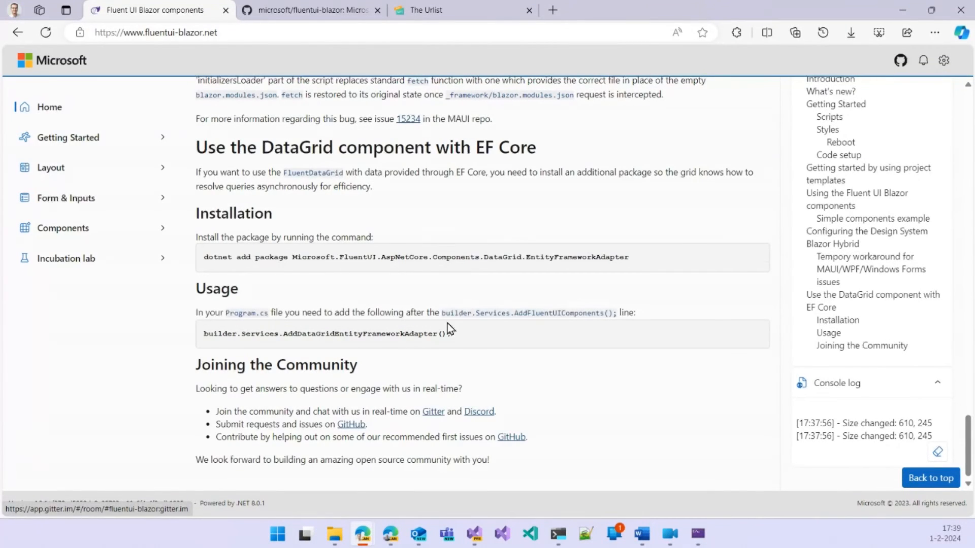
{"action": "left_click", "coordinate": [304, 10]}
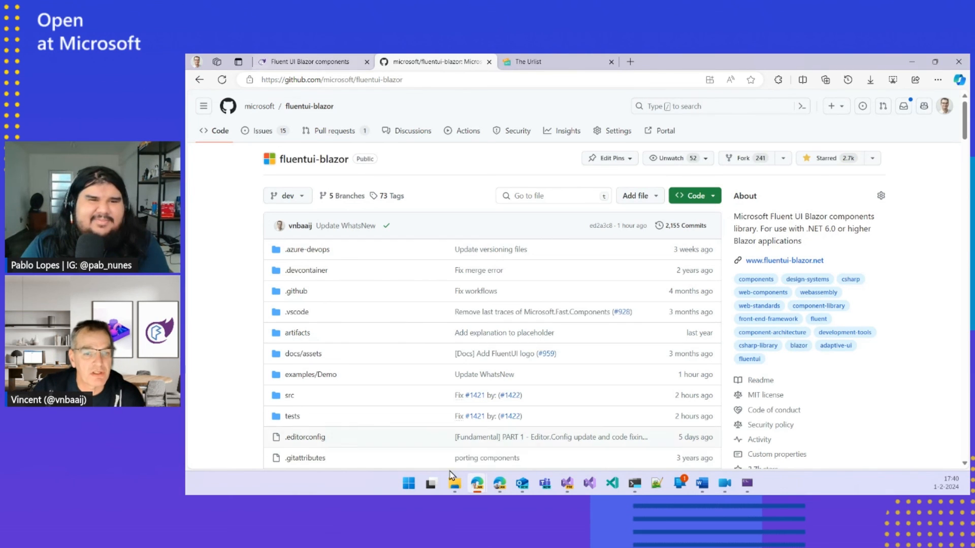
{"action": "mouse_move", "coordinate": [310, 374]}
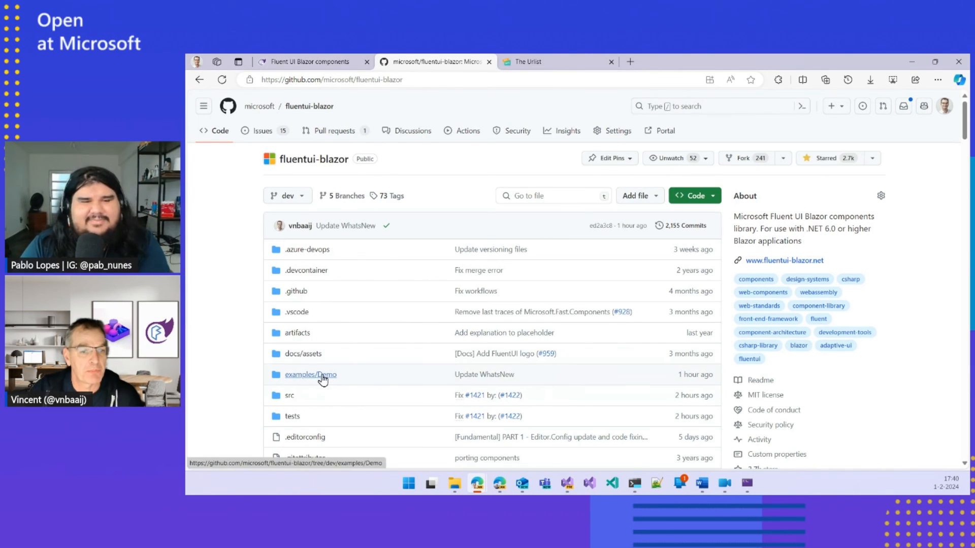
- Browse into the repository's examples/Demo folder, then its Shared subfolder
{"action": "left_click", "coordinate": [310, 375]}
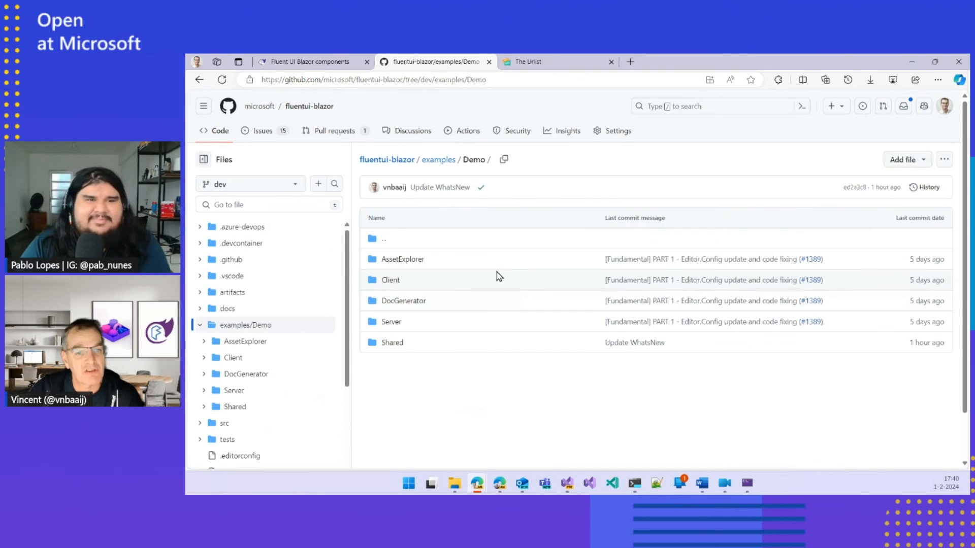
{"action": "mouse_move", "coordinate": [390, 280]}
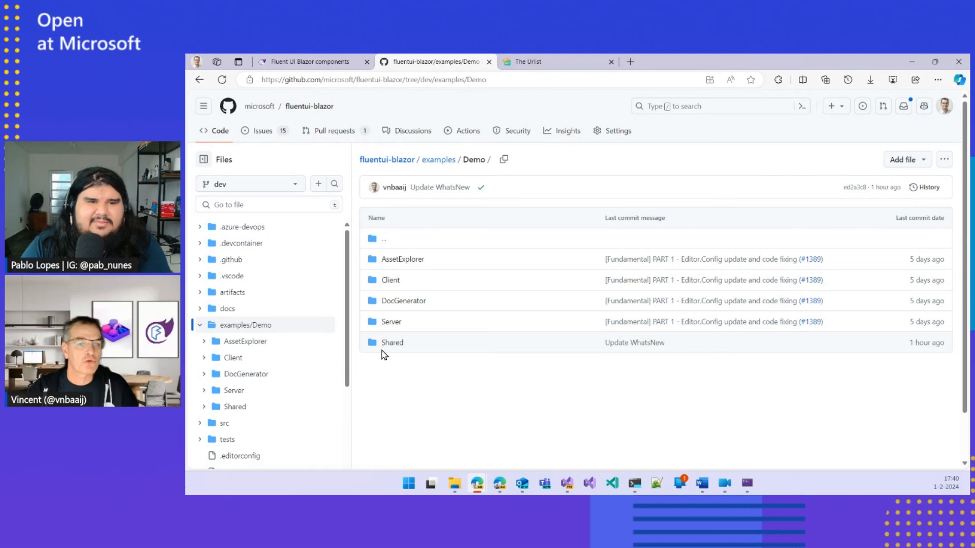
{"action": "left_click", "coordinate": [391, 343]}
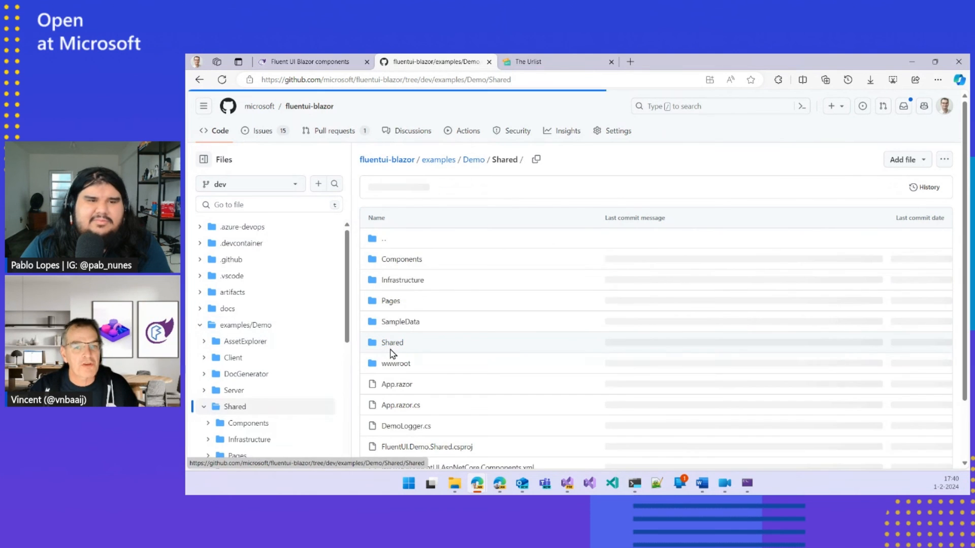